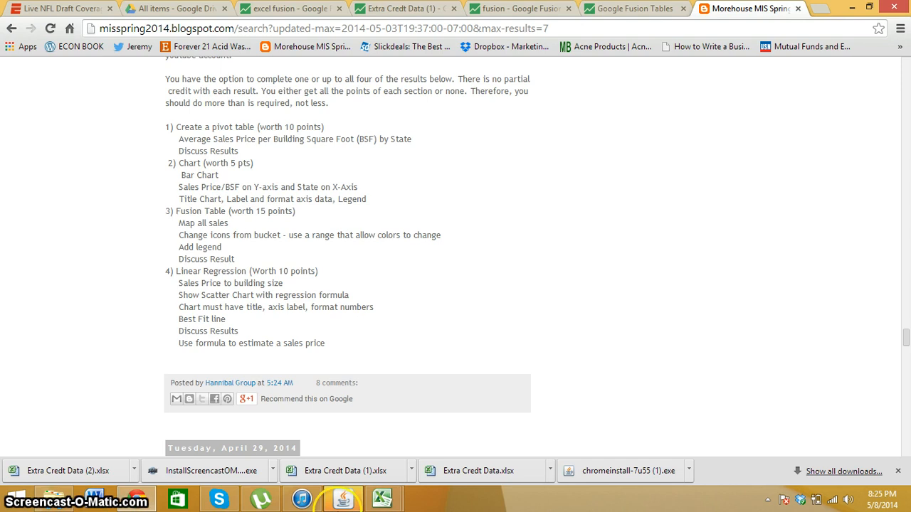
{"action": "mouse_move", "coordinate": [378, 495]}
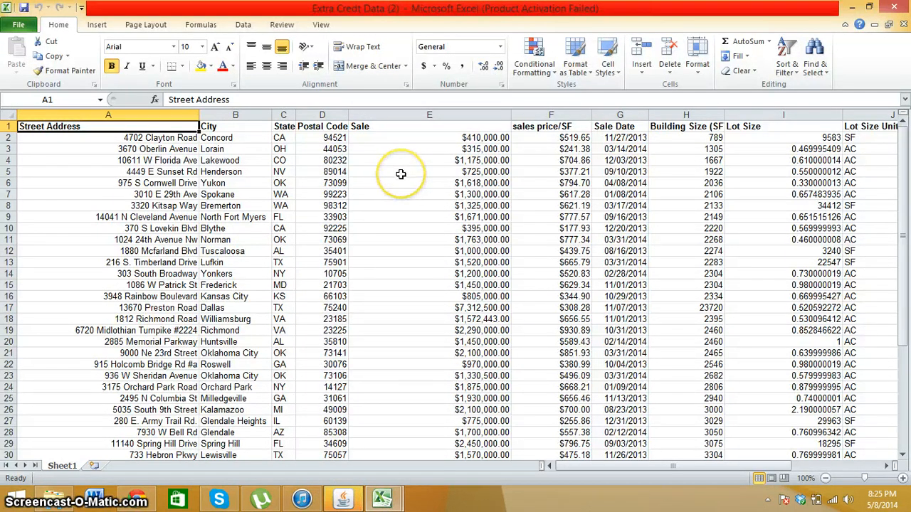
Select and clear columns E, G, H, I and J onward, keeping location and price/SF.
{"action": "left_click", "coordinate": [430, 115]}
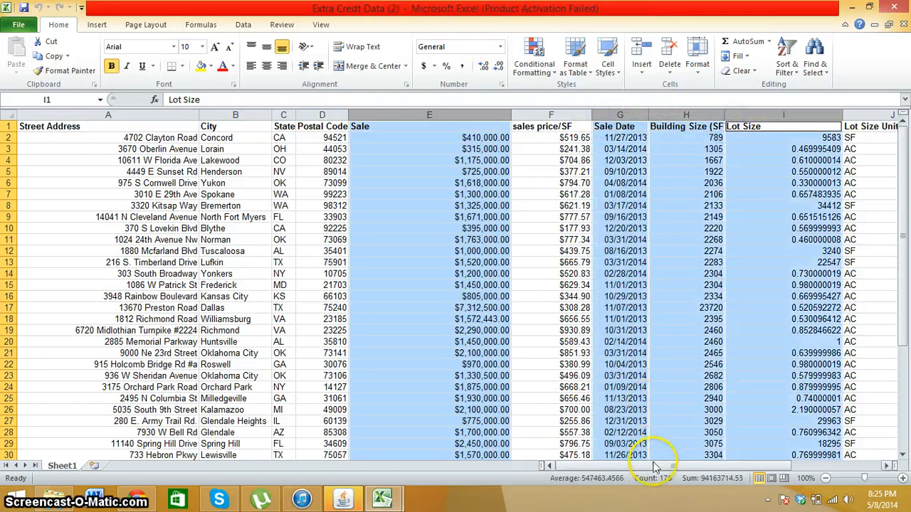
{"action": "scroll", "scroll_direction": "right", "scroll_amount": 3}
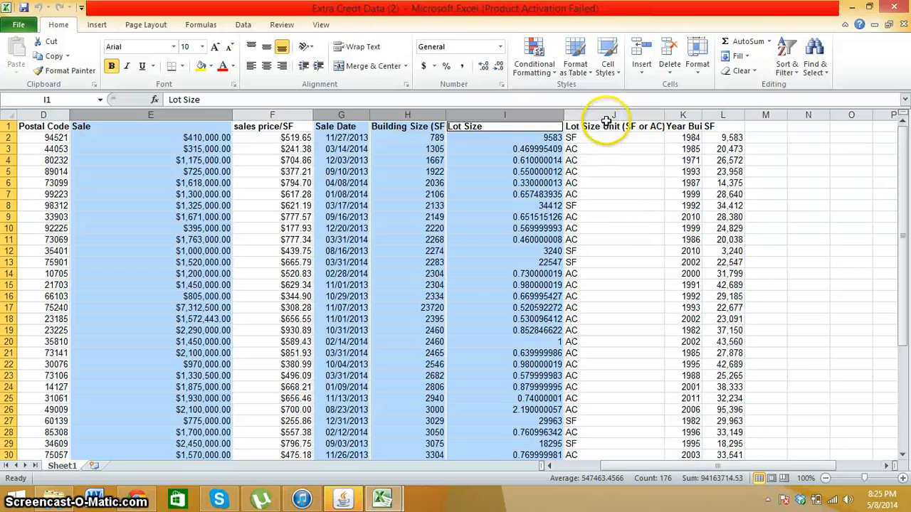
{"action": "left_click", "coordinate": [613, 126]}
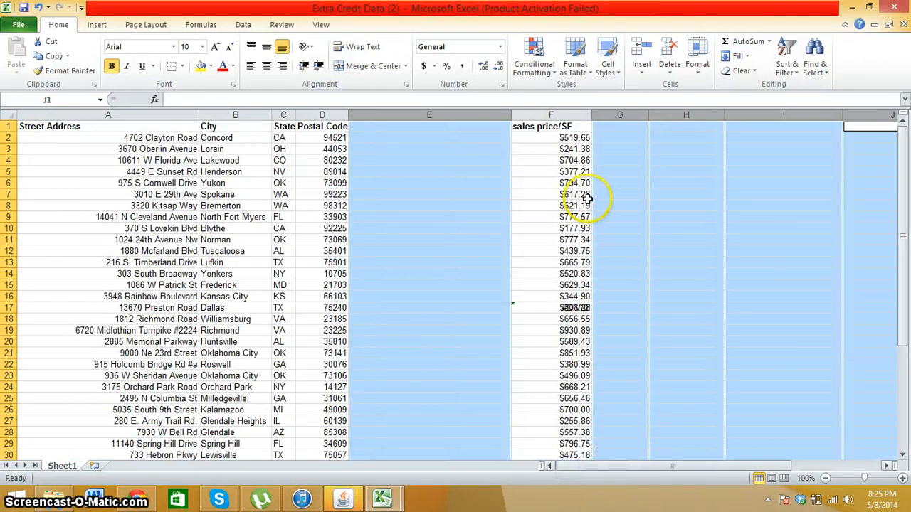
Copy the sales price/SF column and paste it into column E.
{"action": "left_click", "coordinate": [550, 115]}
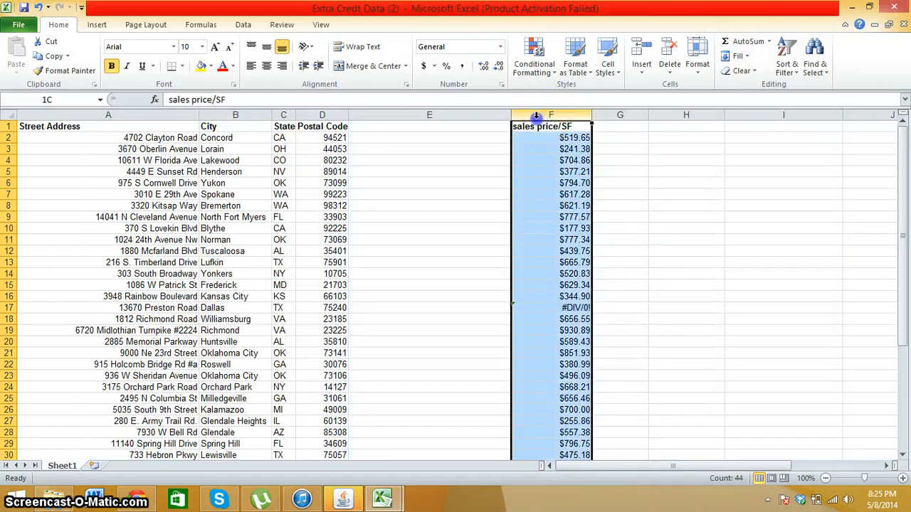
{"action": "left_click", "coordinate": [551, 115]}
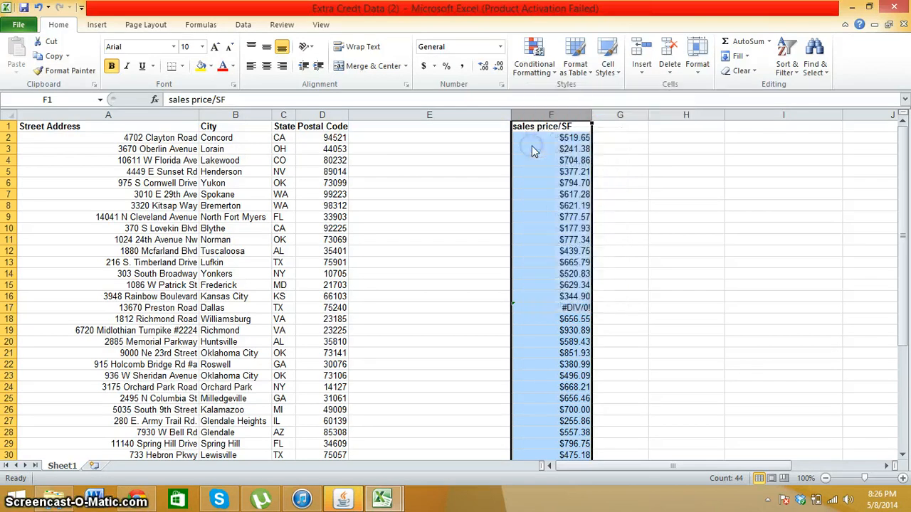
{"action": "left_click", "coordinate": [429, 126]}
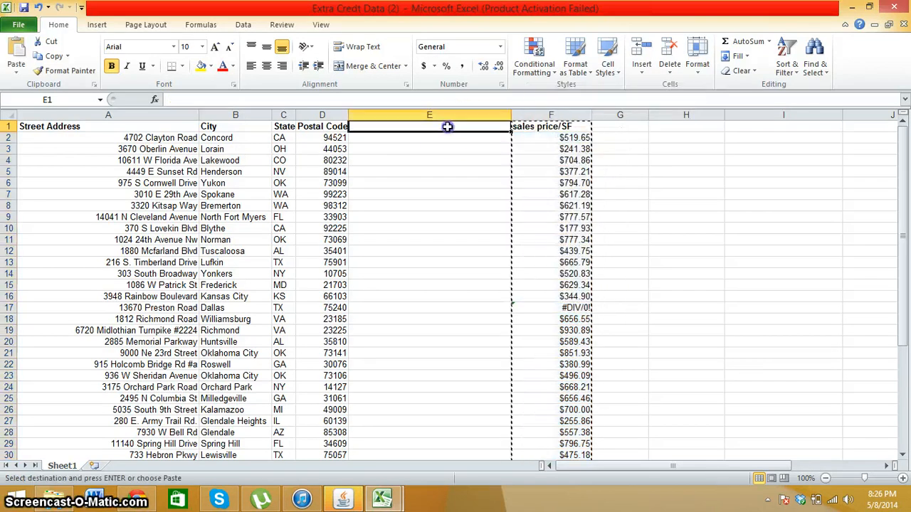
{"action": "left_click", "coordinate": [429, 115]}
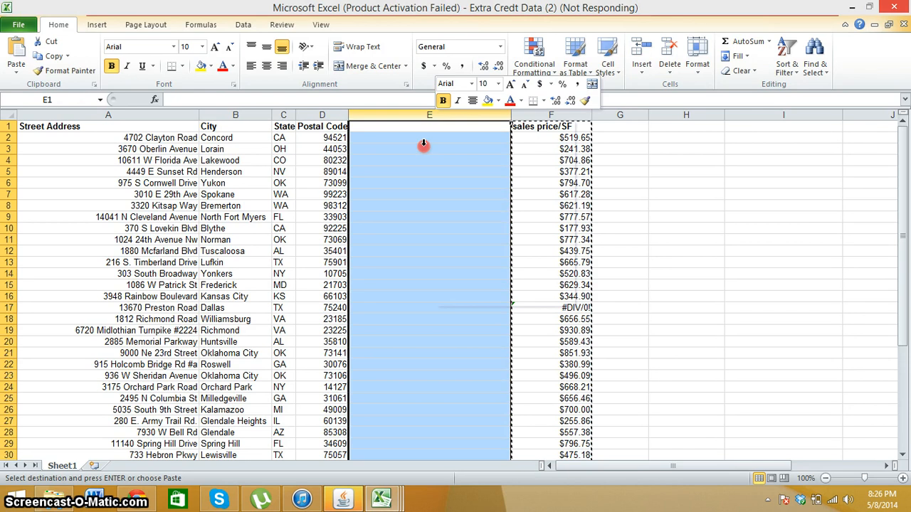
{"action": "mouse_move", "coordinate": [412, 249]}
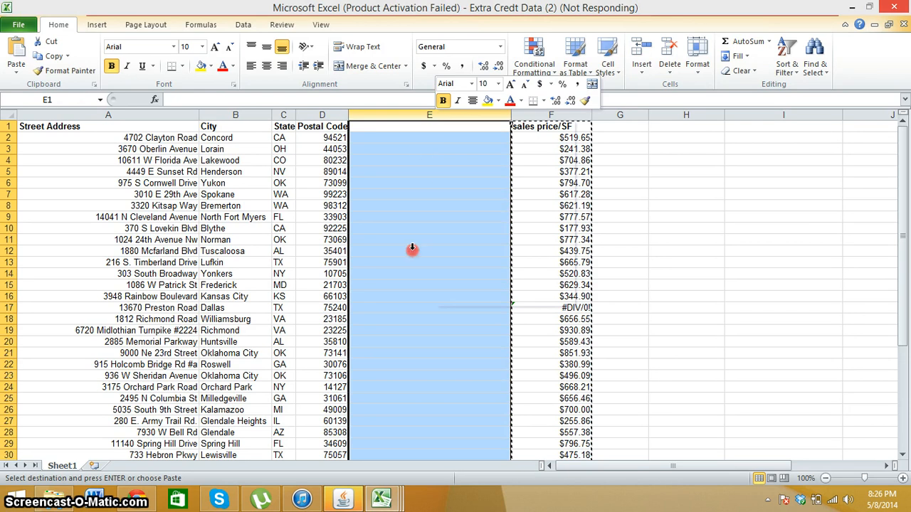
{"action": "right_click", "coordinate": [412, 249]}
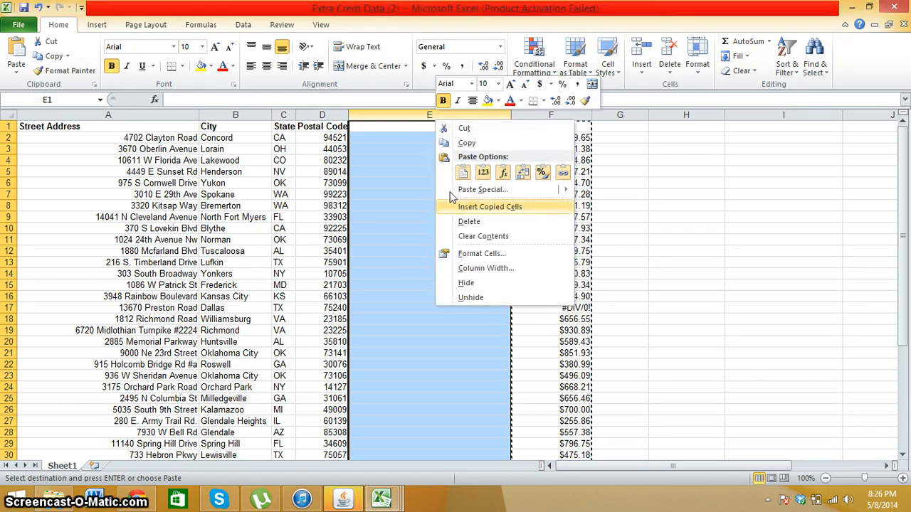
{"action": "mouse_move", "coordinate": [464, 172]}
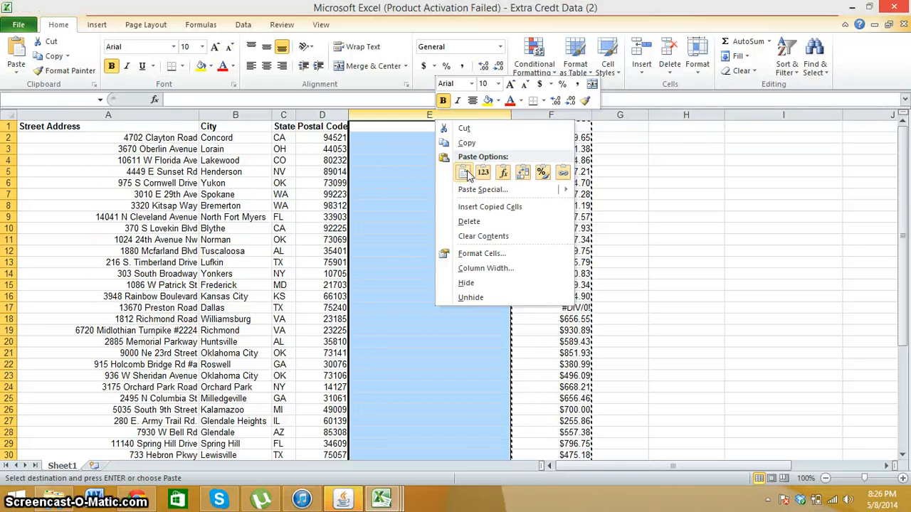
{"action": "left_click", "coordinate": [463, 172]}
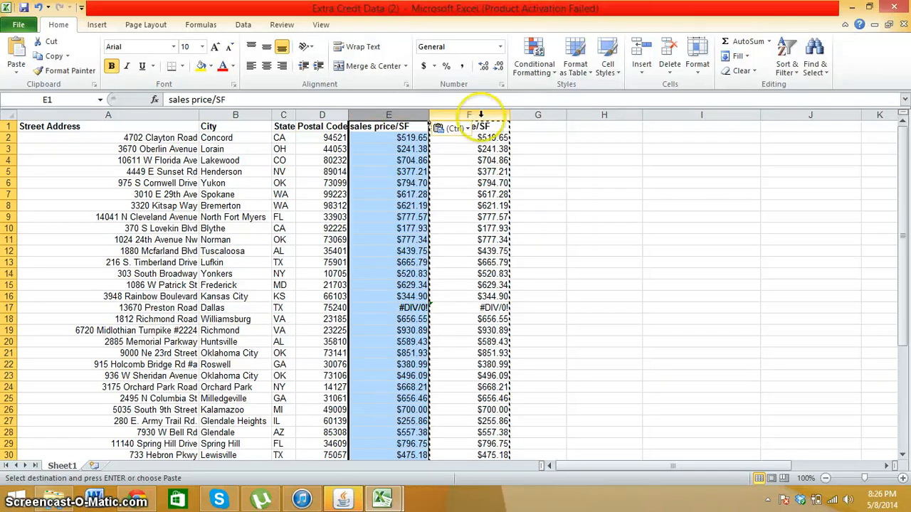
Clear the duplicate price values from column F.
{"action": "right_click", "coordinate": [468, 115]}
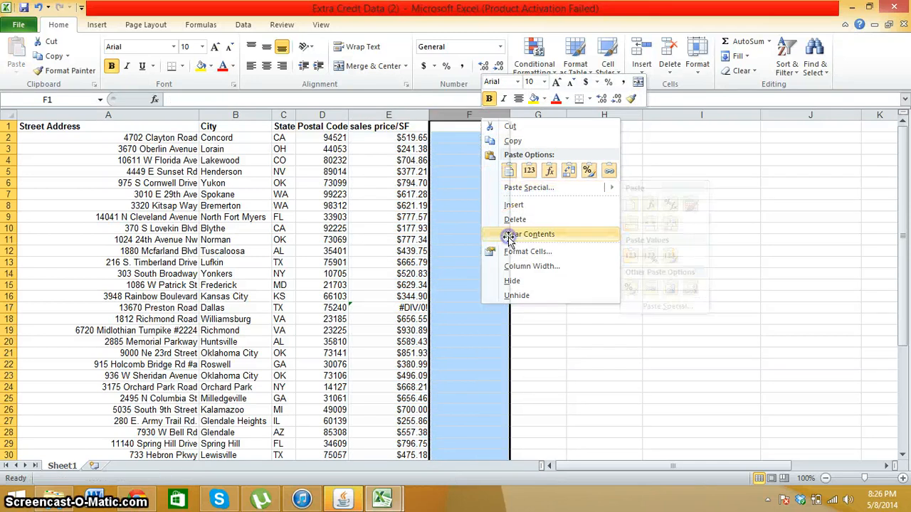
{"action": "left_click", "coordinate": [528, 234]}
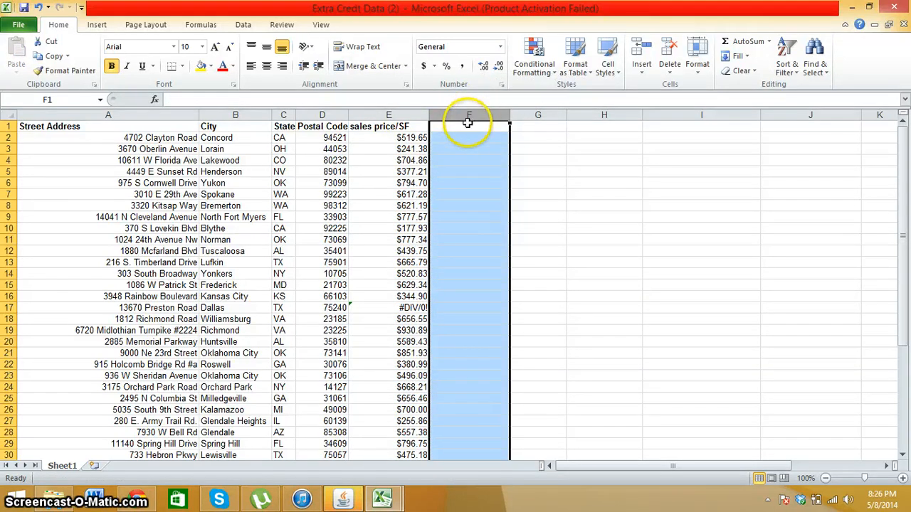
{"action": "left_click", "coordinate": [468, 127]}
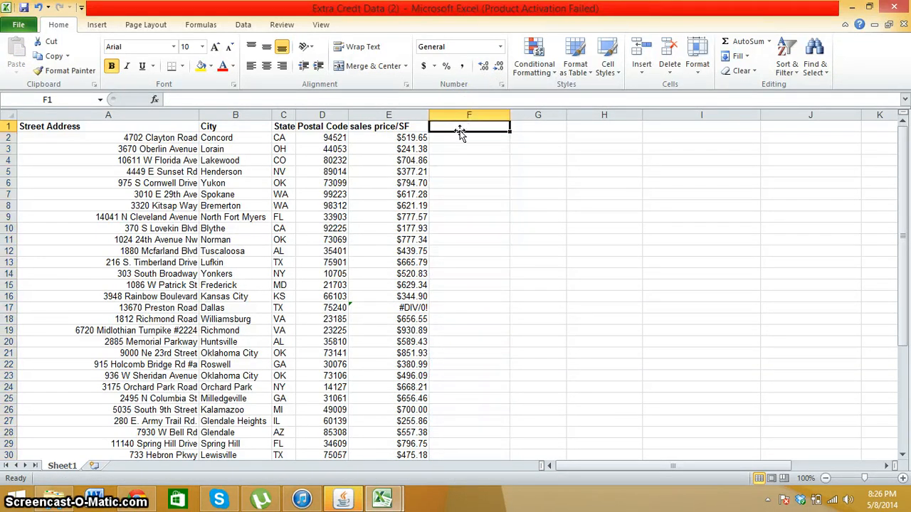
Type =concatenate into cell F1, retyping it after a #NAME? error.
{"action": "left_click", "coordinate": [145, 25]}
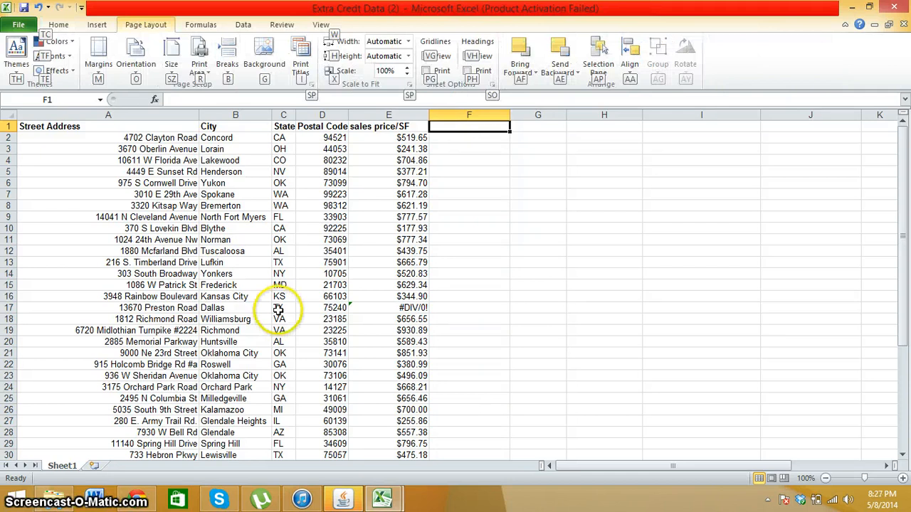
{"action": "mouse_move", "coordinate": [385, 214]}
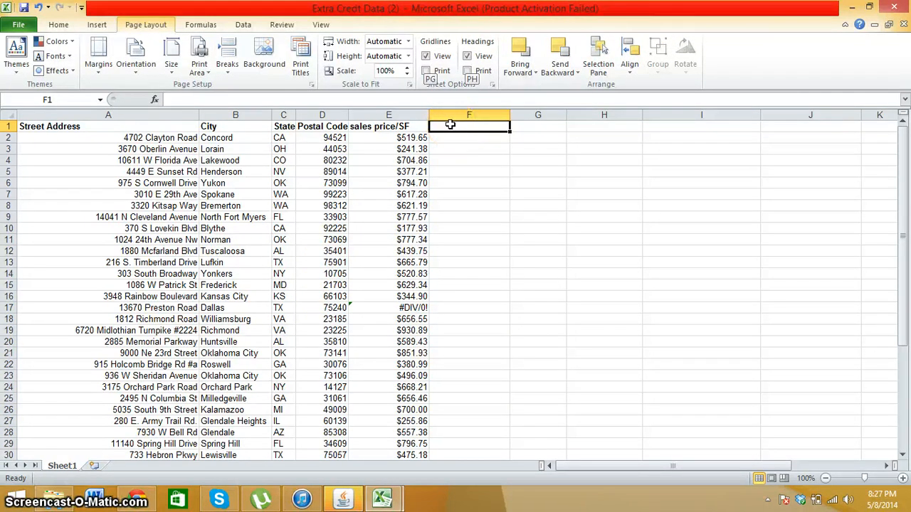
{"action": "left_click", "coordinate": [468, 137]}
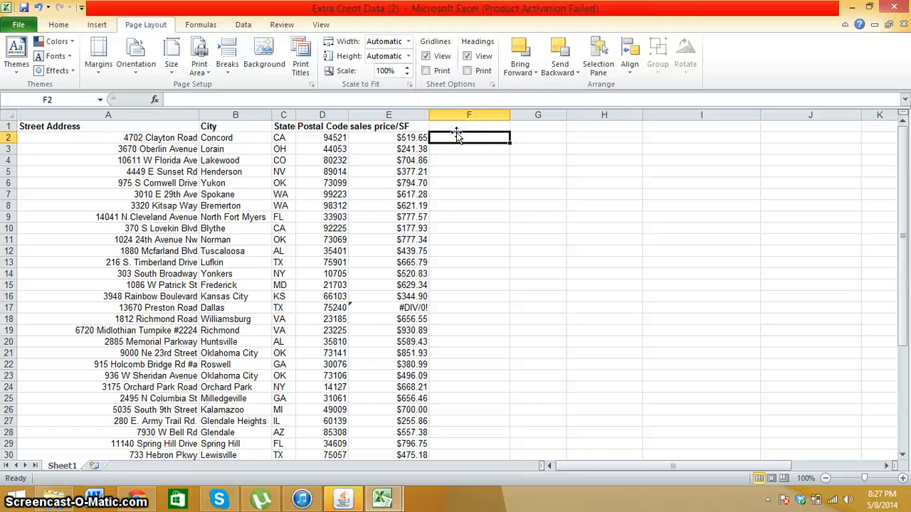
{"action": "type", "text": "="}
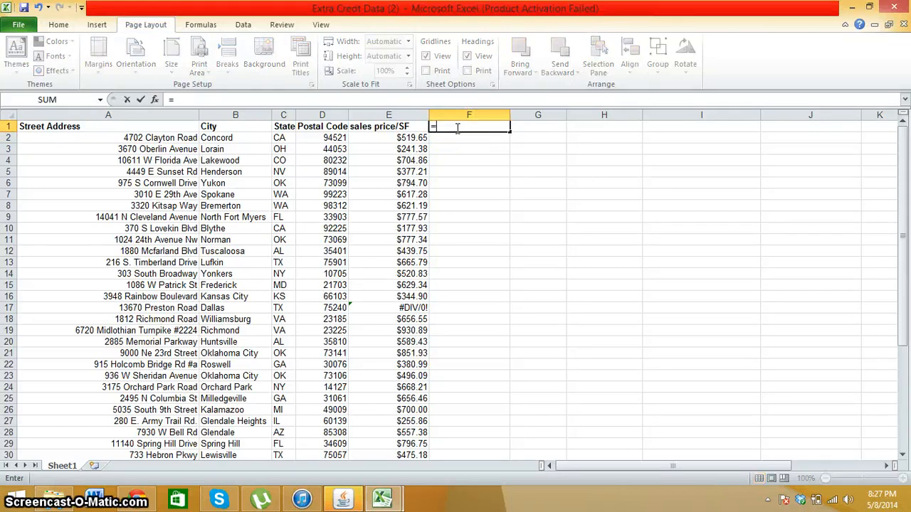
{"action": "type", "text": "c"}
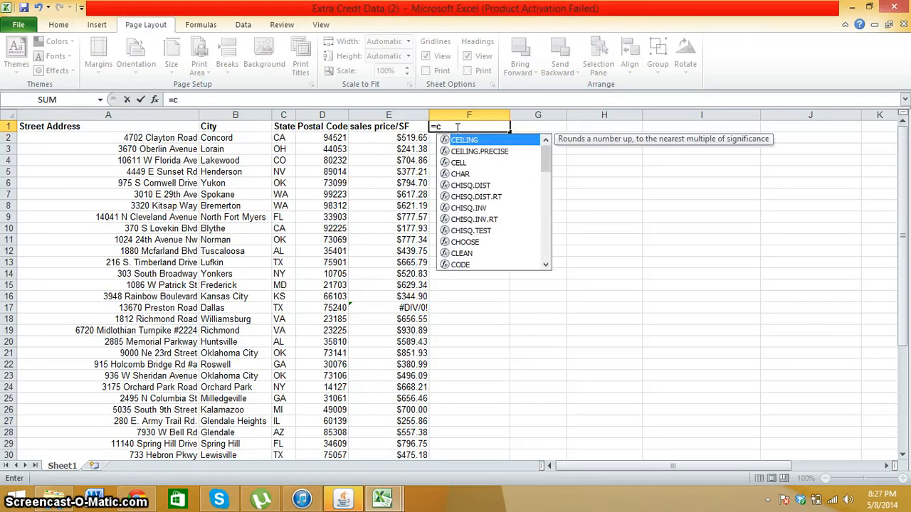
{"action": "type", "text": "o"}
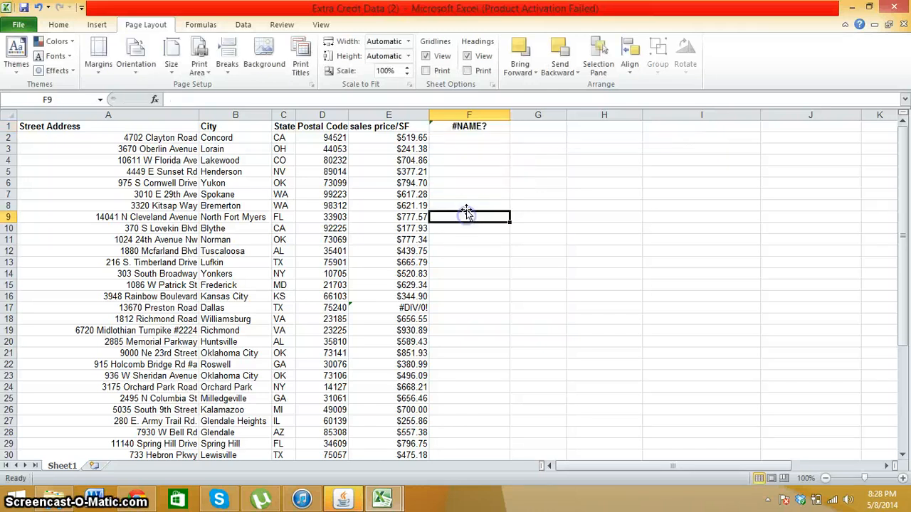
{"action": "type", "text": "=con"}
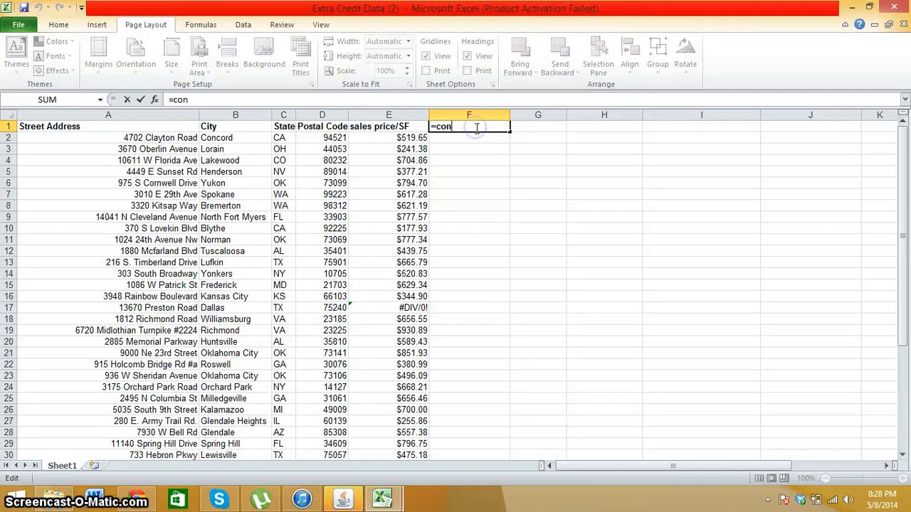
{"action": "type", "text": "cat"}
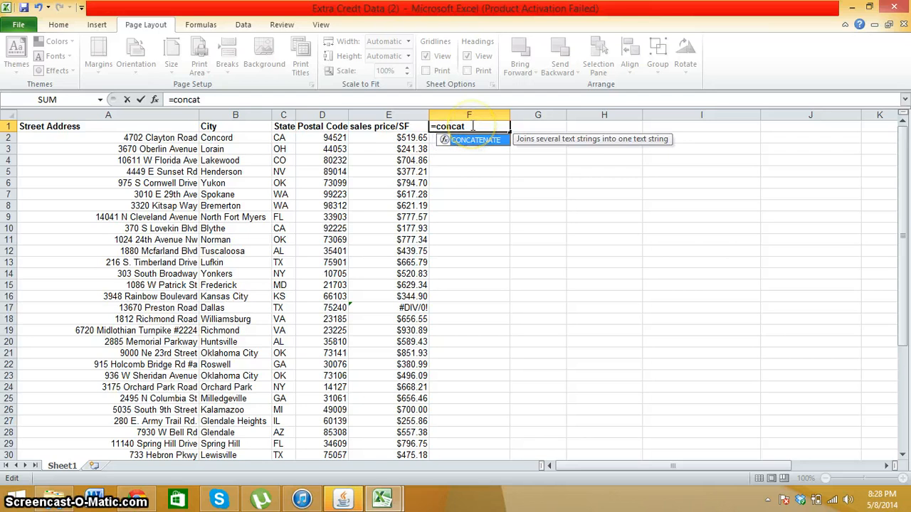
{"action": "type", "text": "enate"}
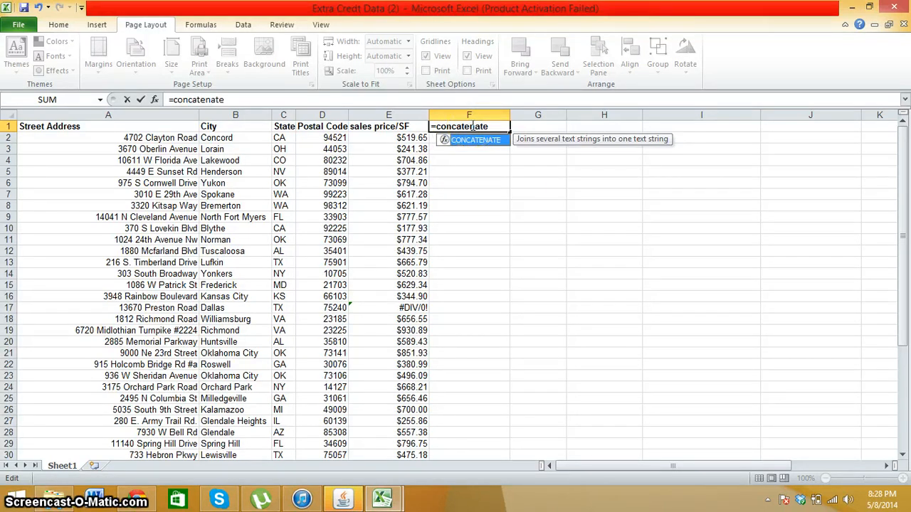
{"action": "key", "text": "Enter"}
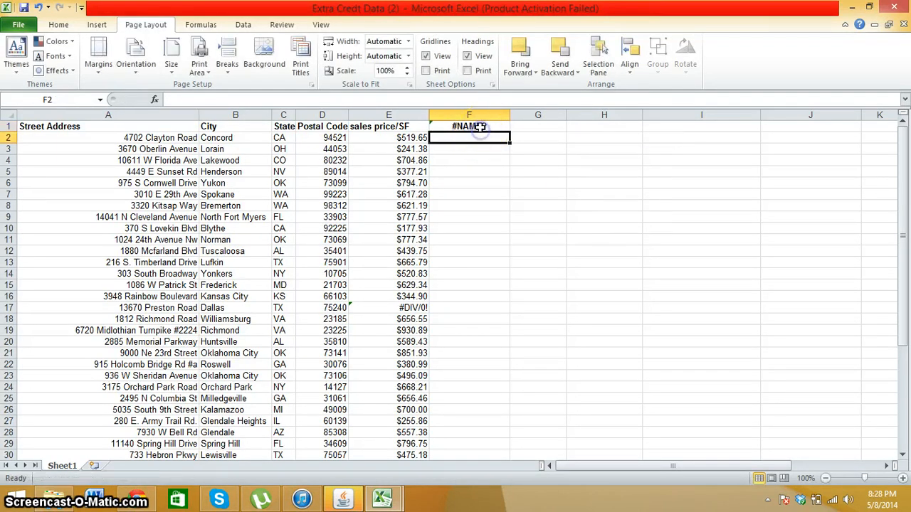
{"action": "type", "text": "=concatenate"}
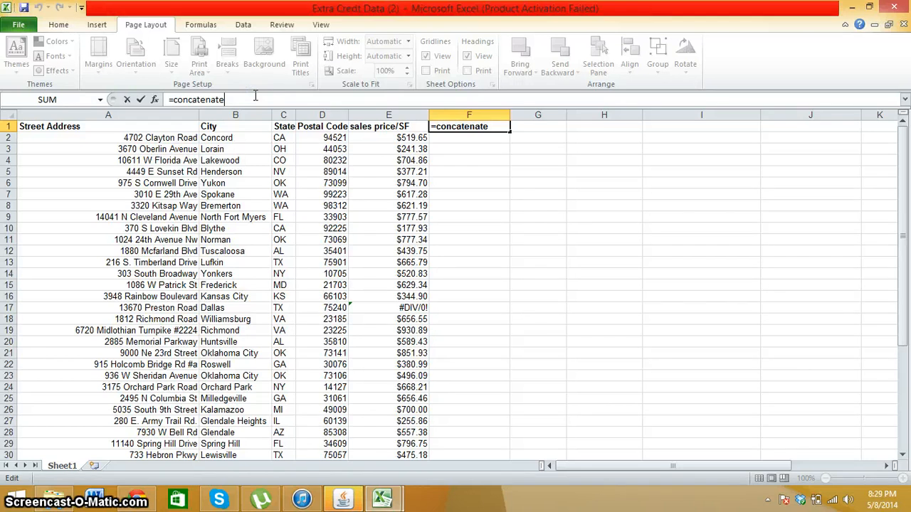
Add address A2 and city B2 with " " separators to the F1 formula.
{"action": "type", "text": "("}
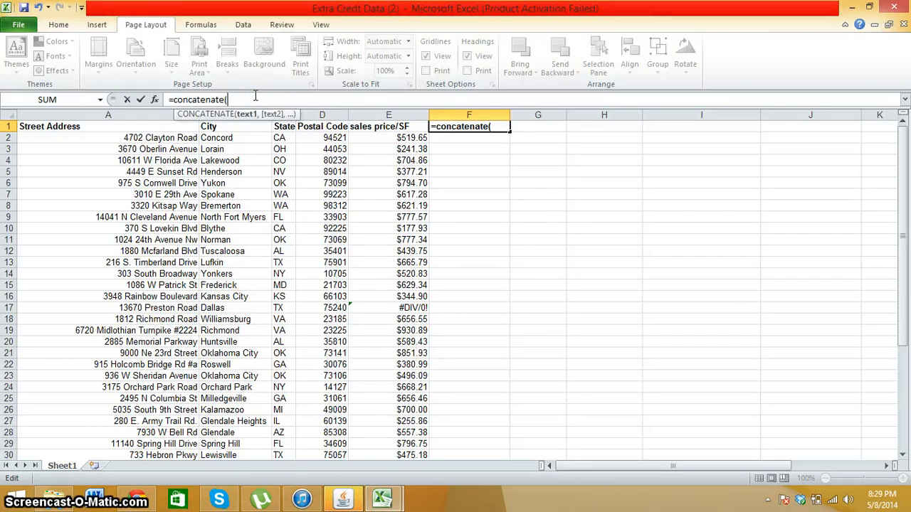
{"action": "type", "text": "A@"}
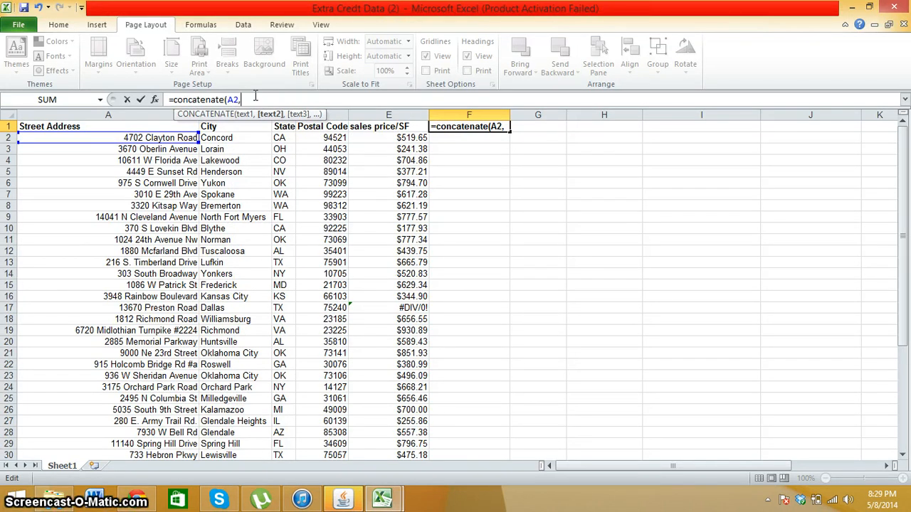
{"action": "type", "text": "\" \""}
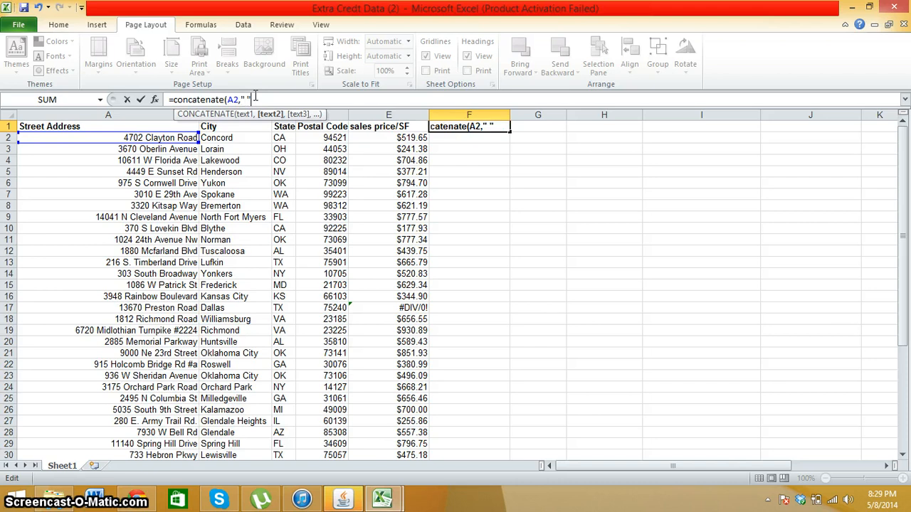
{"action": "type", "text": ","}
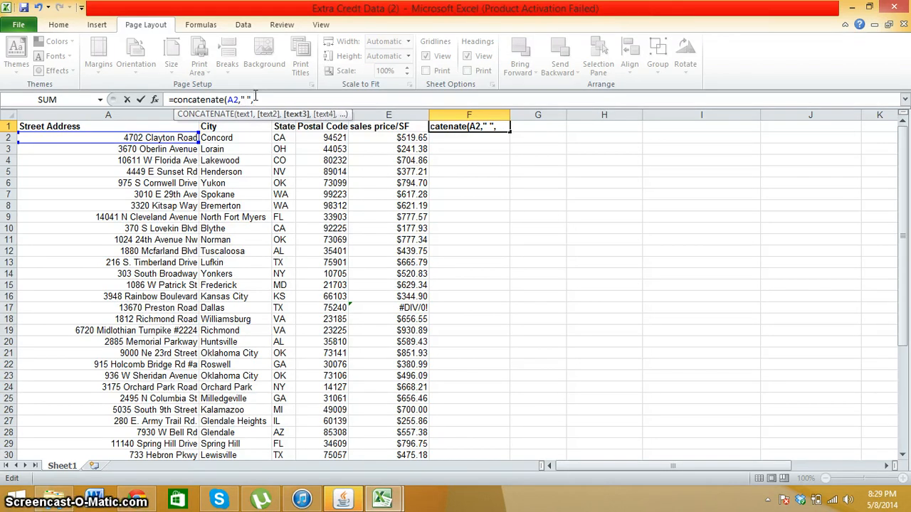
{"action": "left_click", "coordinate": [231, 138]}
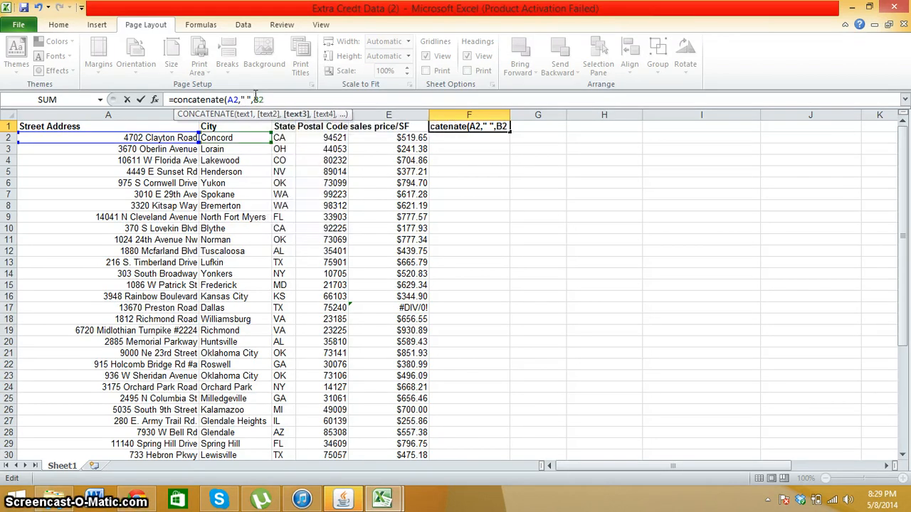
{"action": "type", "text": ",\" \", C2"}
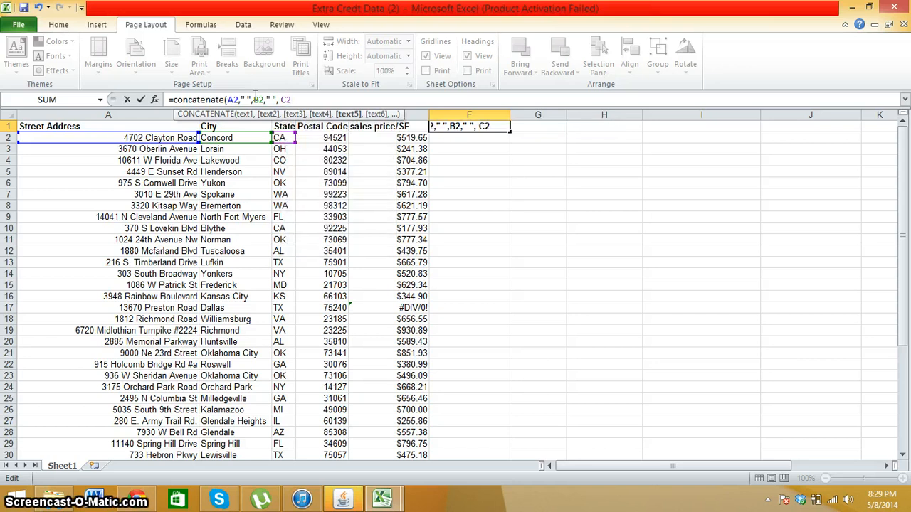
Add state, postal code D2 and price E2, then enter the formula.
{"action": "type", "text": ",\""}
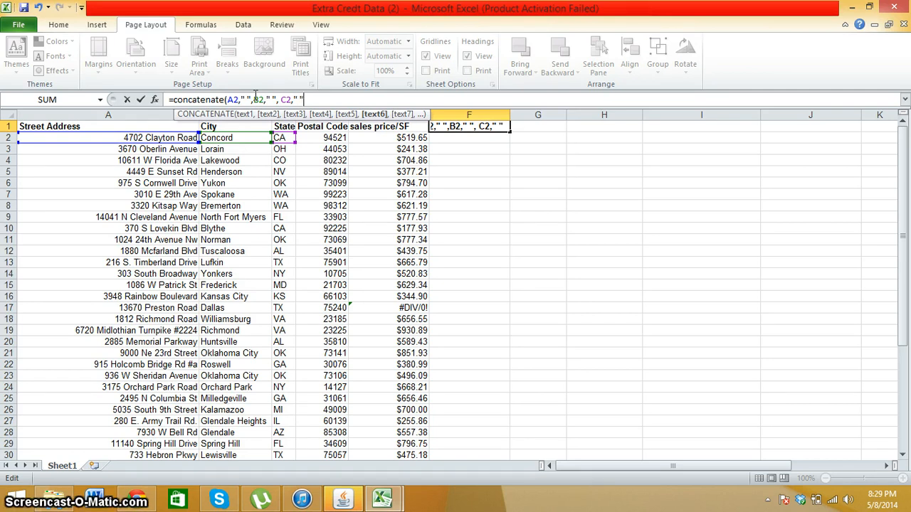
{"action": "type", "text": ","}
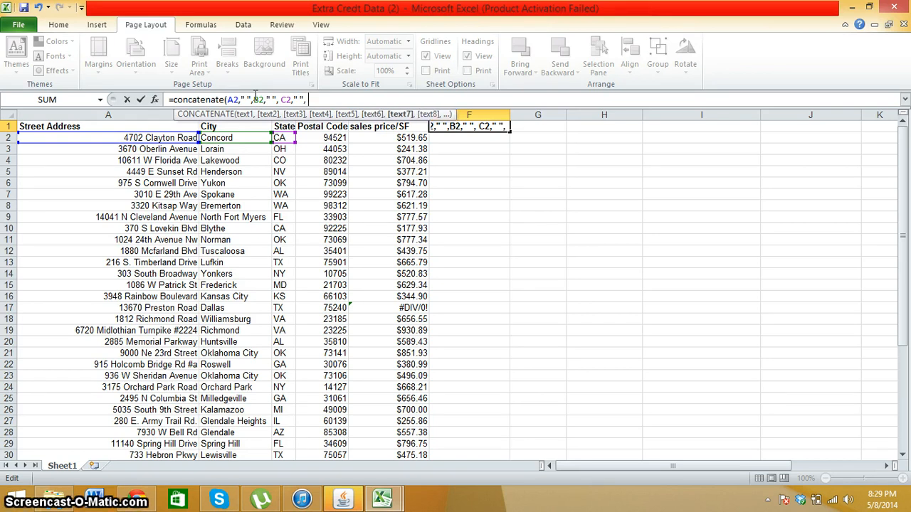
{"action": "type", "text": "D2"}
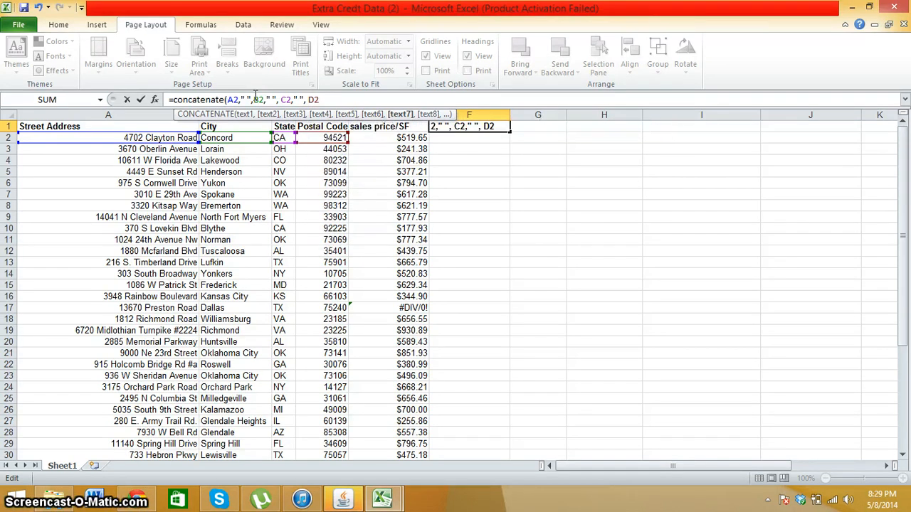
{"action": "type", "text": "."}
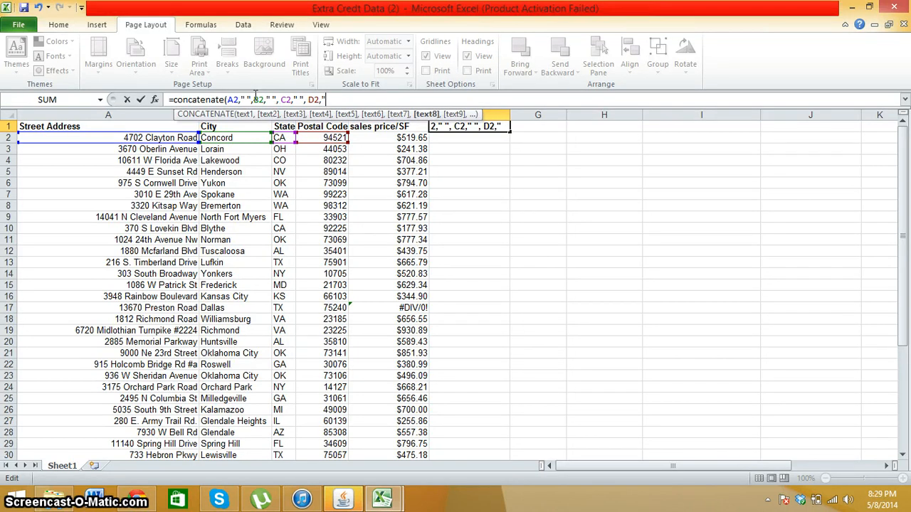
{"action": "type", "text": "\",\""}
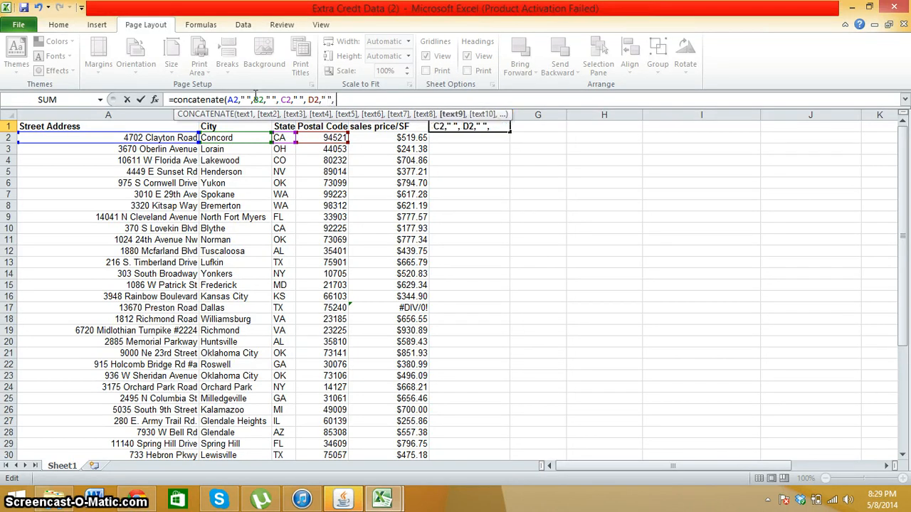
{"action": "type", "text": "E"}
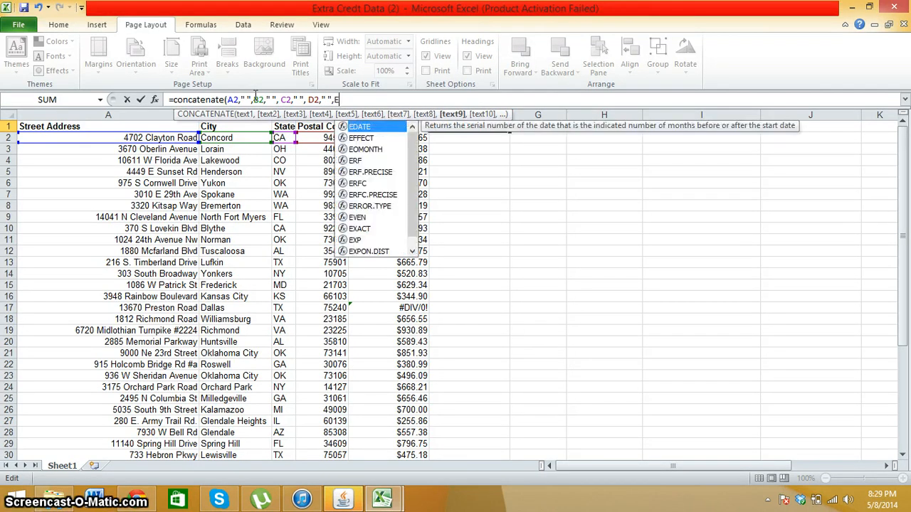
{"action": "type", "text": "E2,"}
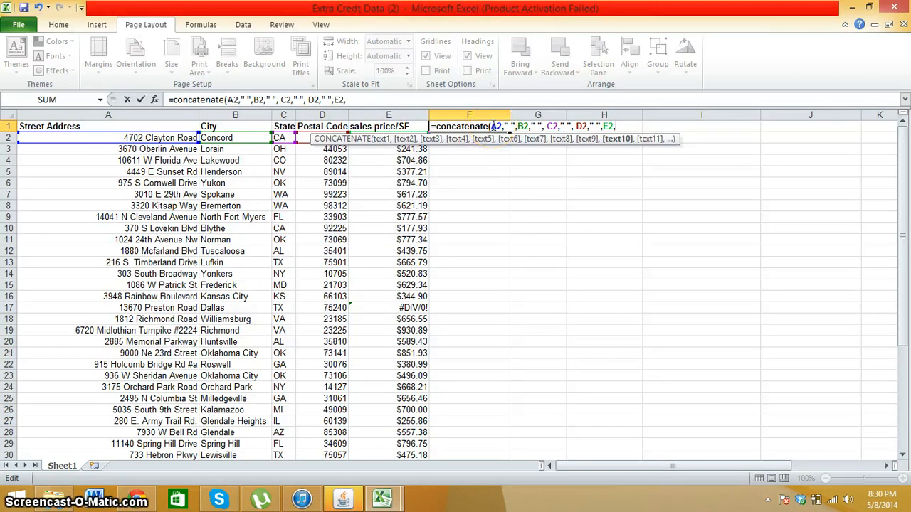
{"action": "key", "text": "Enter"}
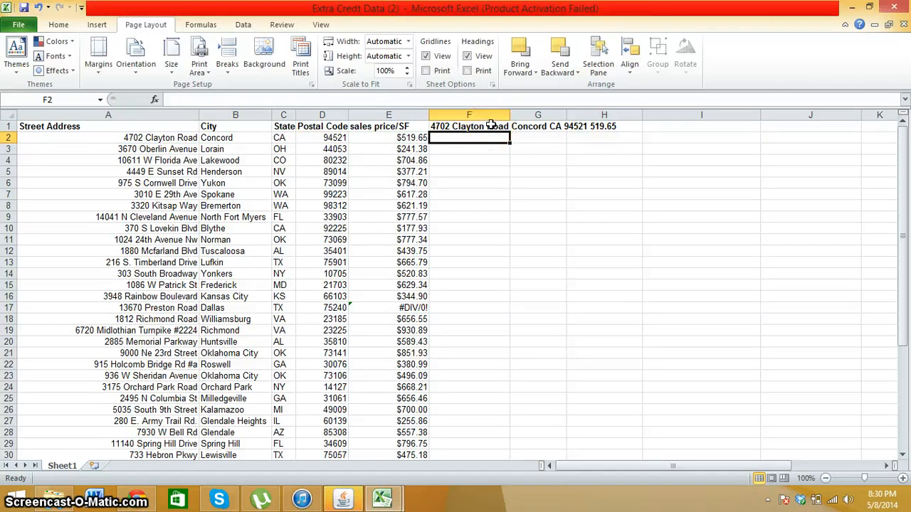
Fill the CONCATENATE formula from F1 down column F to every property row.
{"action": "left_click", "coordinate": [469, 126]}
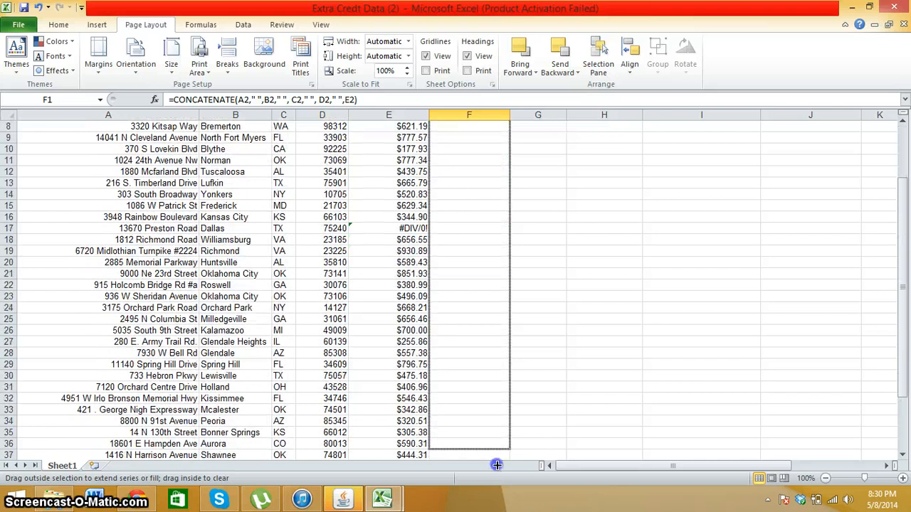
{"action": "scroll", "scroll_direction": "down", "scroll_amount": 3}
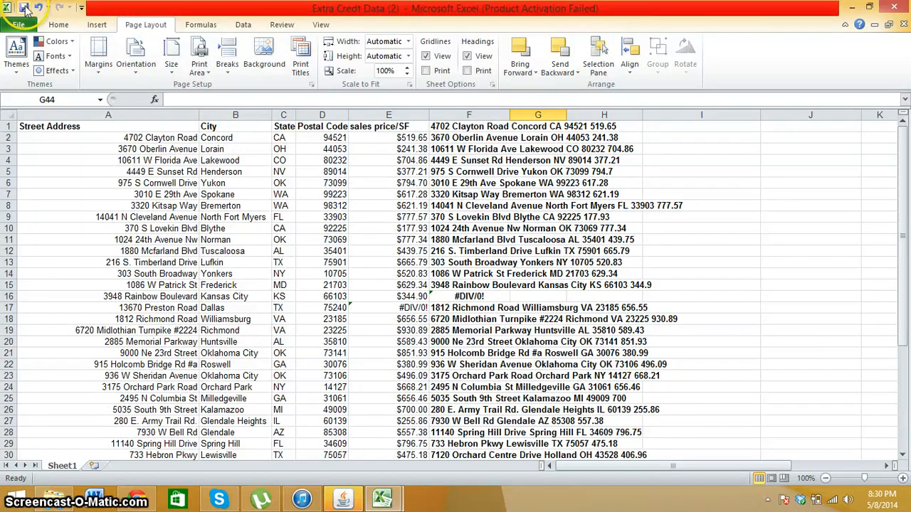
{"action": "mouse_move", "coordinate": [464, 20]}
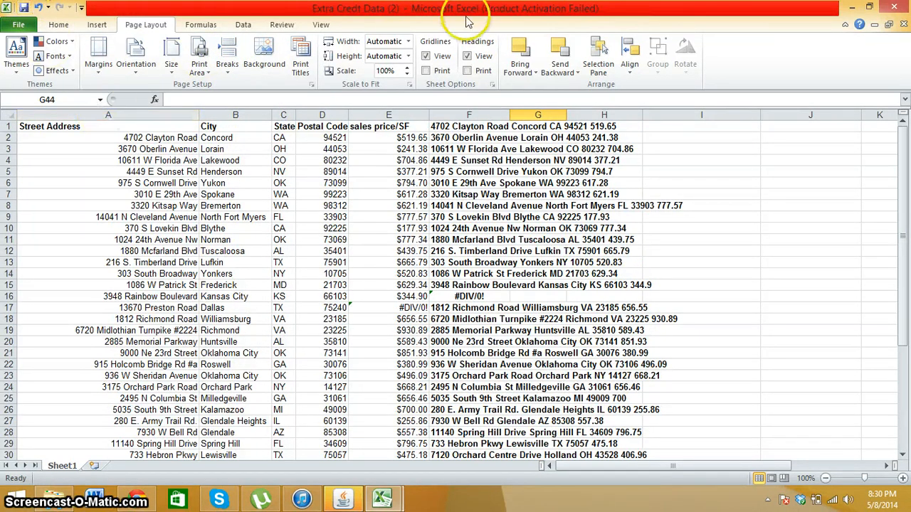
{"action": "mouse_move", "coordinate": [139, 496]}
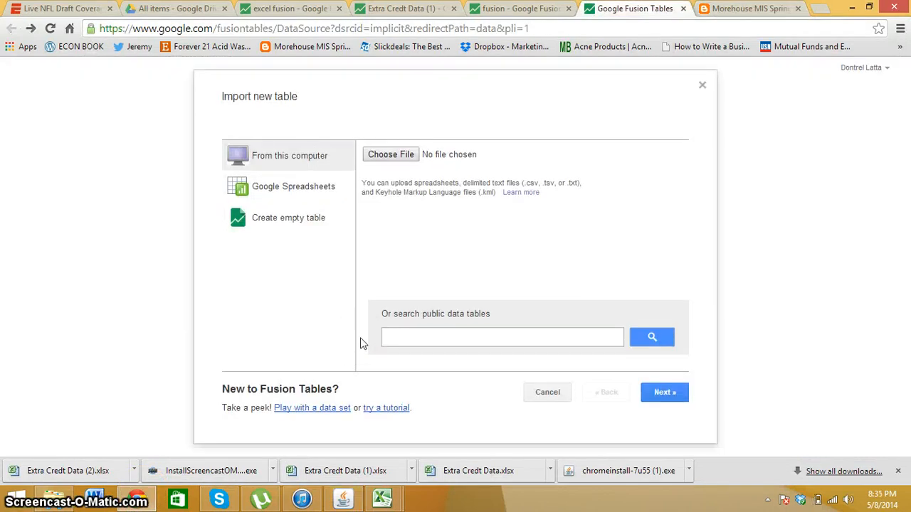
Import fusion.xlsx as table 'fusion', keeping row 1 as column names.
{"action": "left_click", "coordinate": [390, 155]}
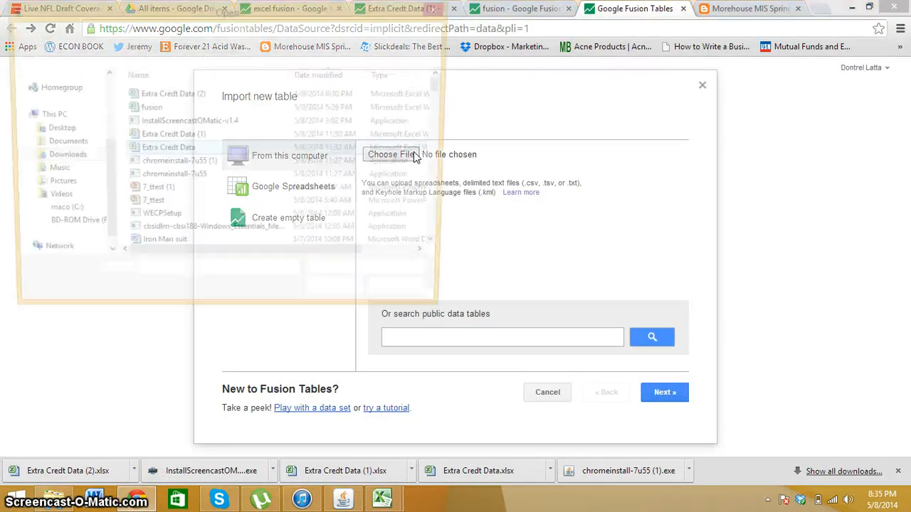
{"action": "left_click", "coordinate": [392, 154]}
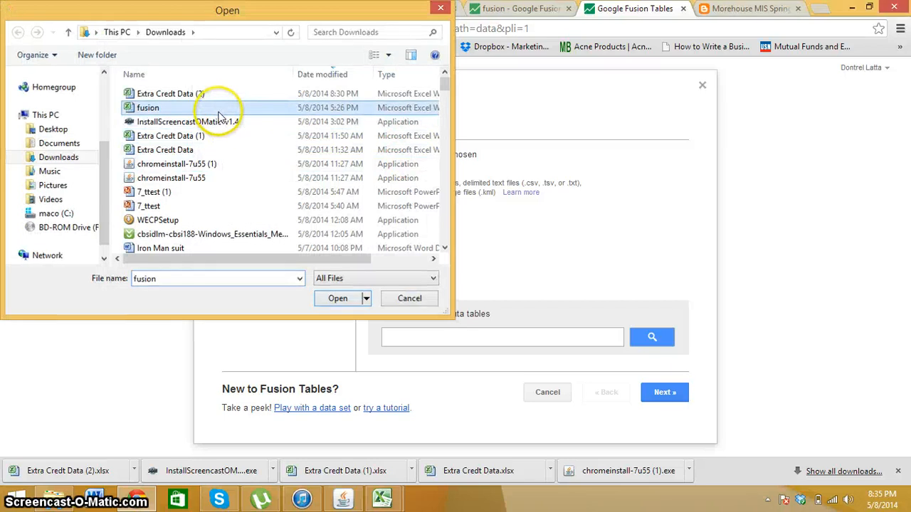
{"action": "left_click", "coordinate": [338, 298]}
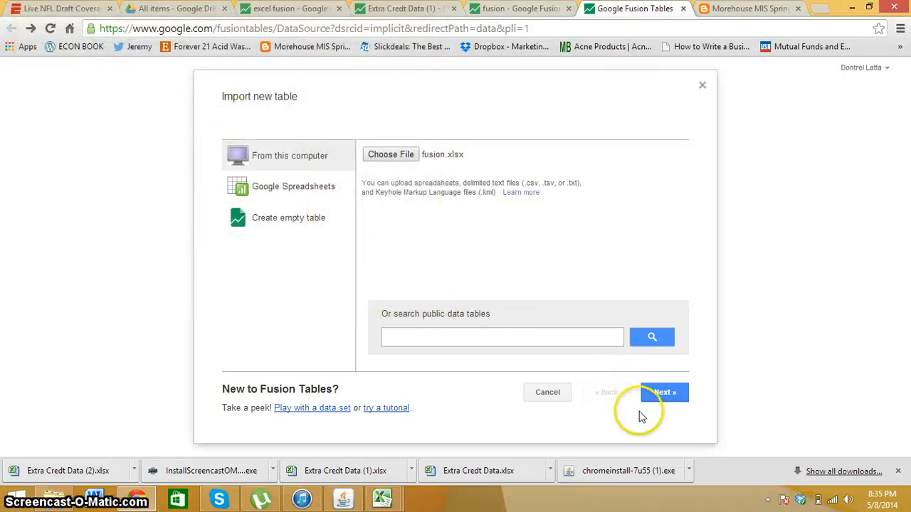
{"action": "left_click", "coordinate": [664, 392]}
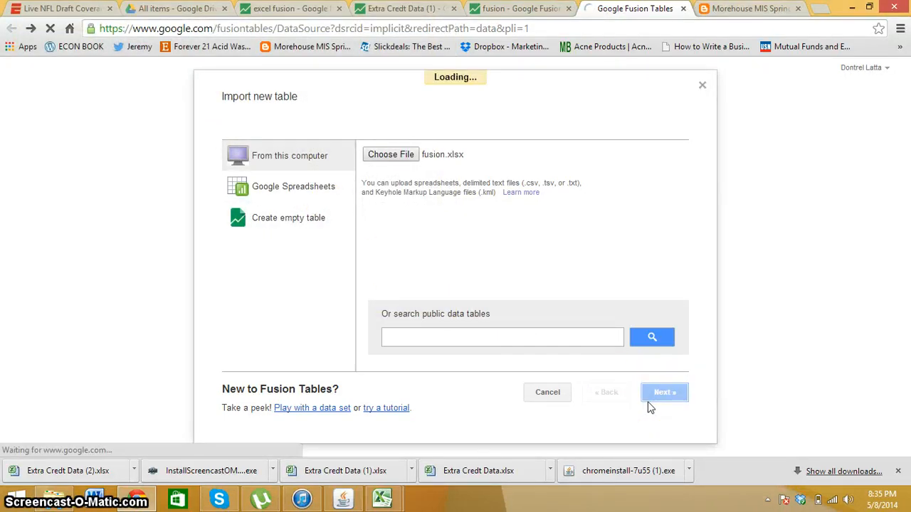
{"action": "left_click", "coordinate": [664, 392]}
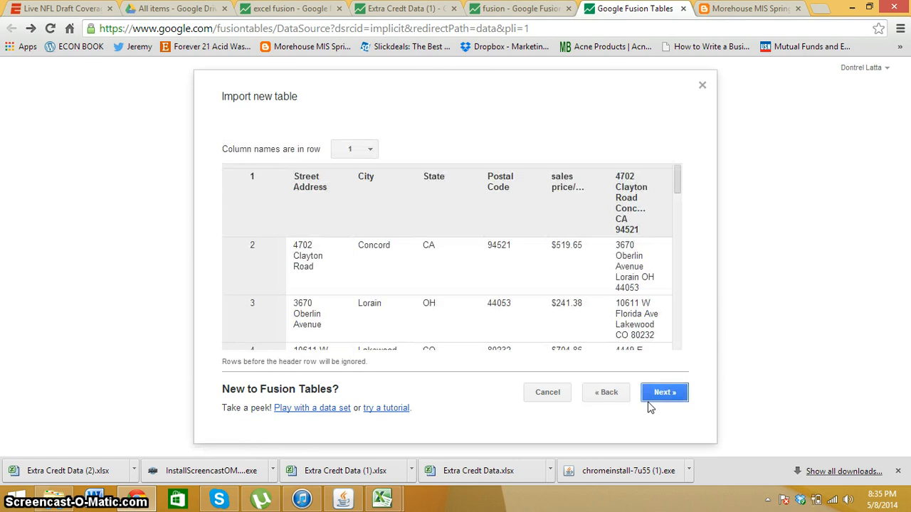
{"action": "left_click", "coordinate": [664, 392]}
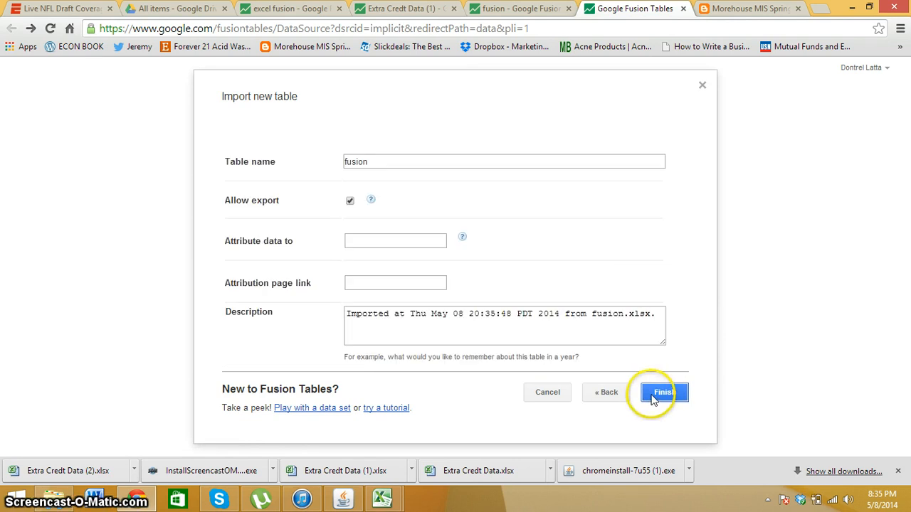
{"action": "left_click", "coordinate": [663, 392]}
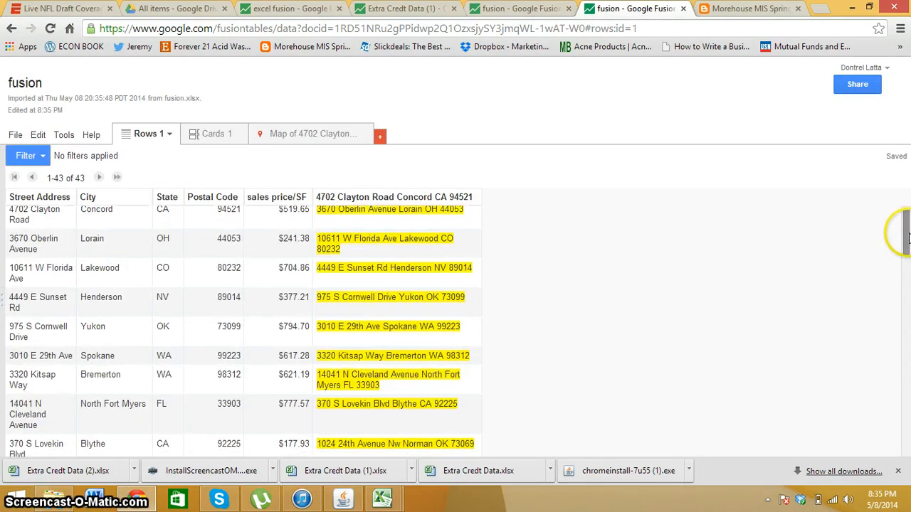
Geocode the combined address column through File > Geocode, closing the dialog when finished.
{"action": "scroll", "scroll_direction": "down", "scroll_amount": 3}
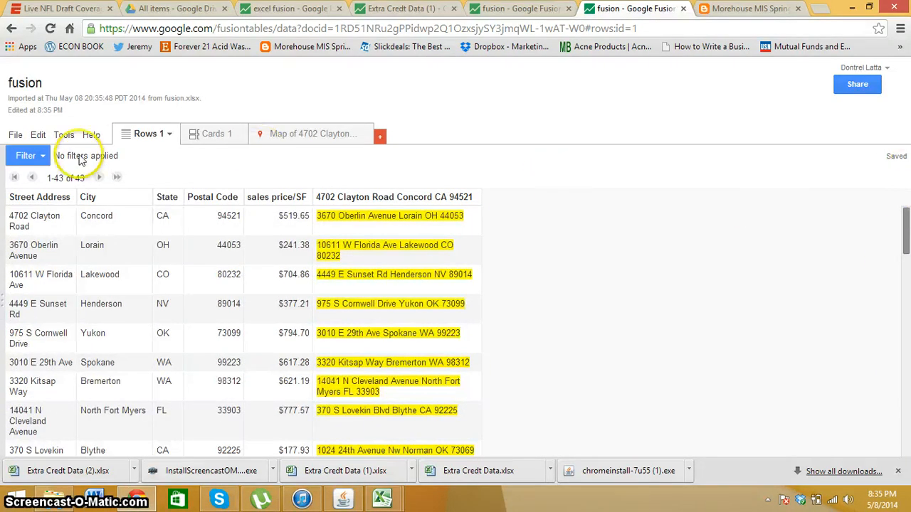
{"action": "left_click", "coordinate": [15, 134]}
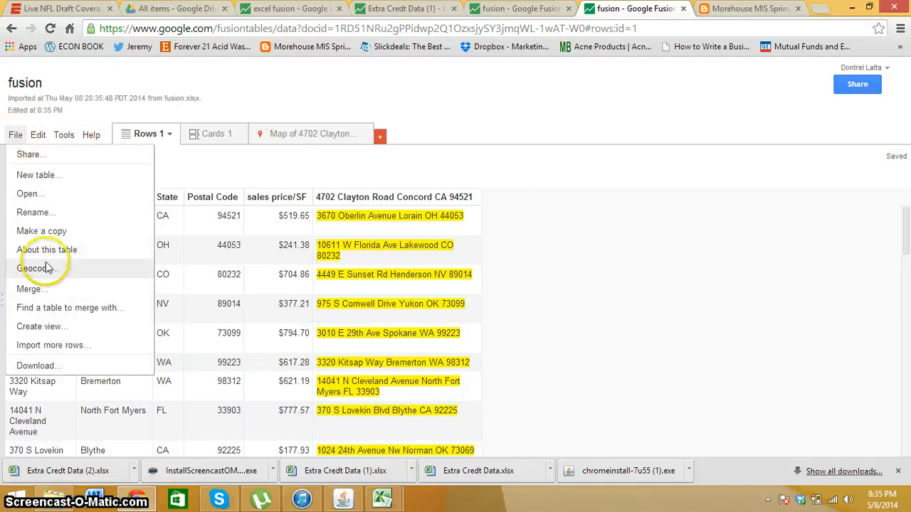
{"action": "left_click", "coordinate": [35, 267]}
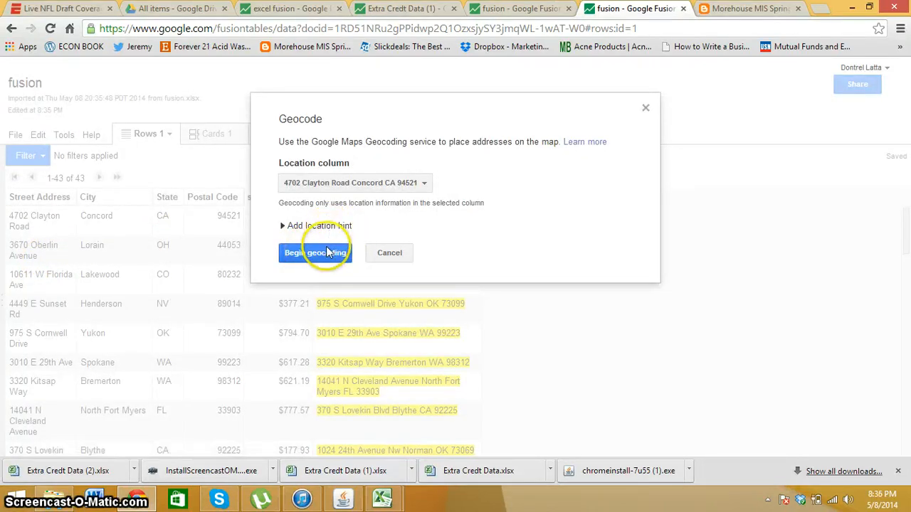
{"action": "left_click", "coordinate": [316, 253]}
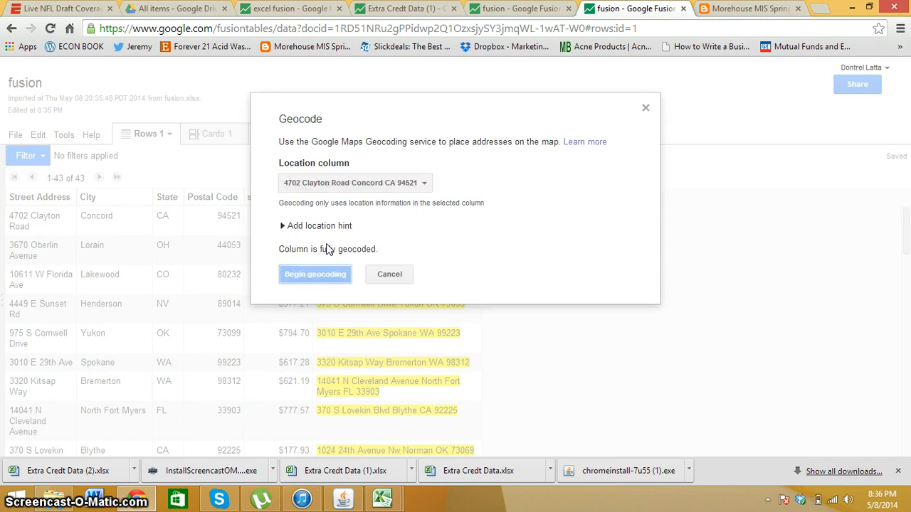
{"action": "left_click", "coordinate": [315, 274]}
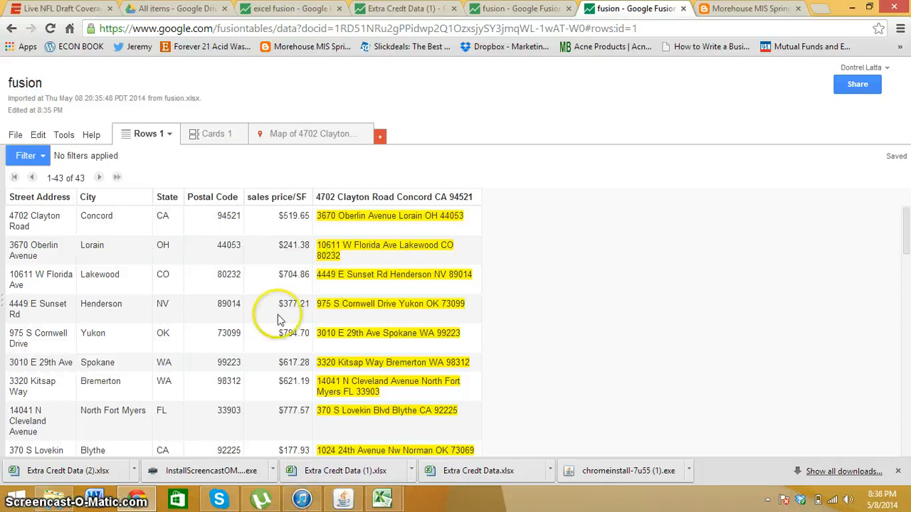
{"action": "left_click", "coordinate": [312, 134]}
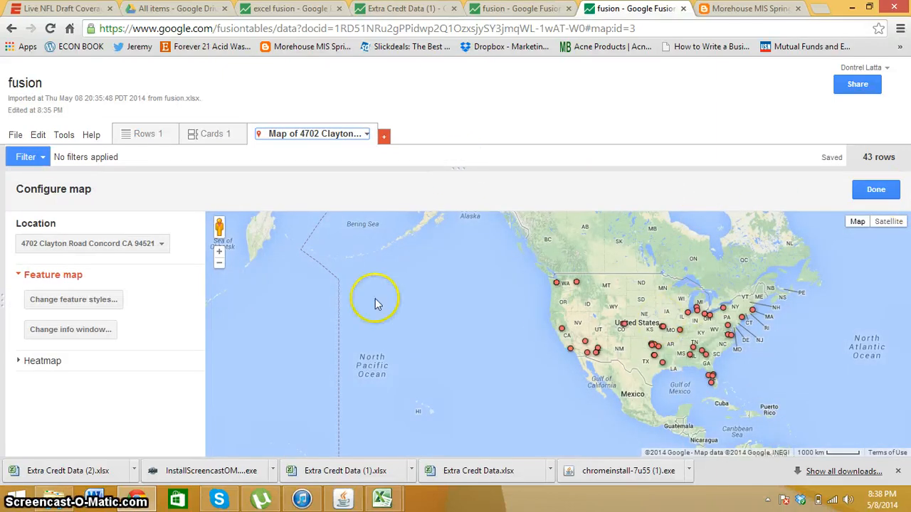
{"action": "mouse_move", "coordinate": [99, 300]}
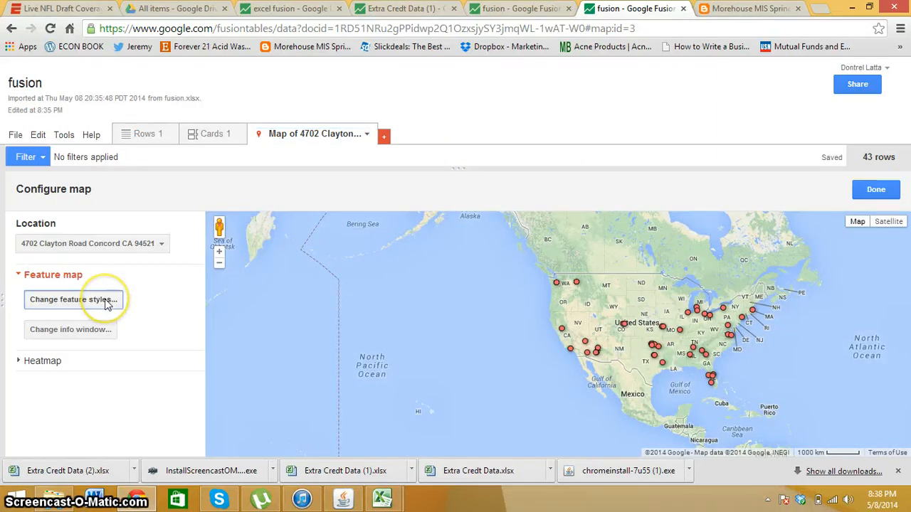
Bucket map markers into 6 sales price/SF ranges from 71.26 to 930.89 and save.
{"action": "left_click", "coordinate": [73, 299]}
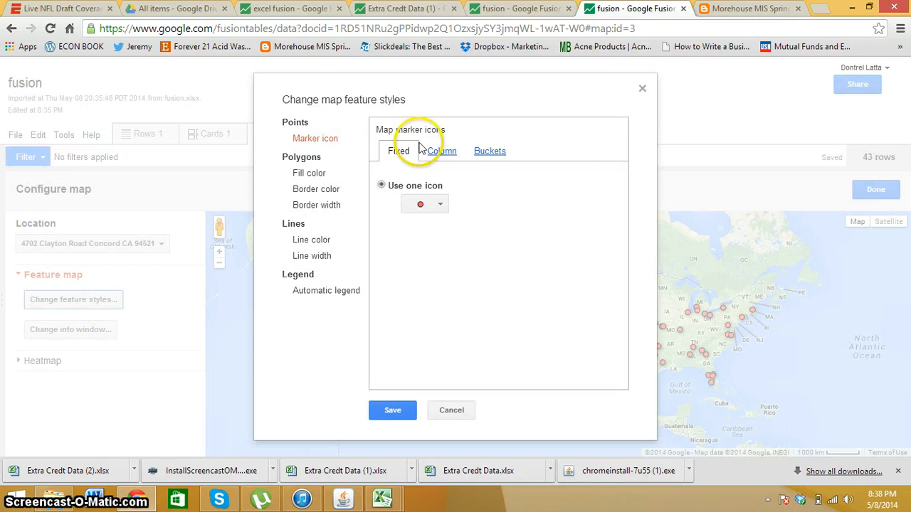
{"action": "left_click", "coordinate": [488, 151]}
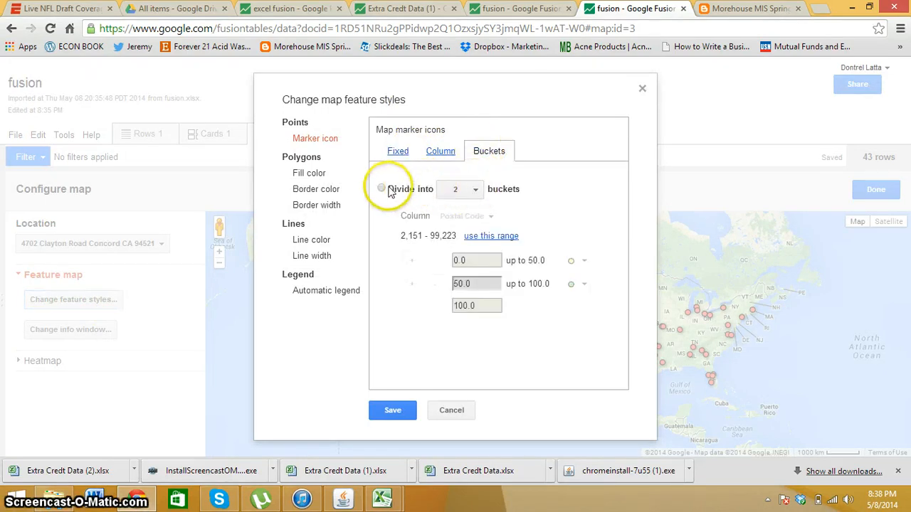
{"action": "left_click", "coordinate": [459, 188]}
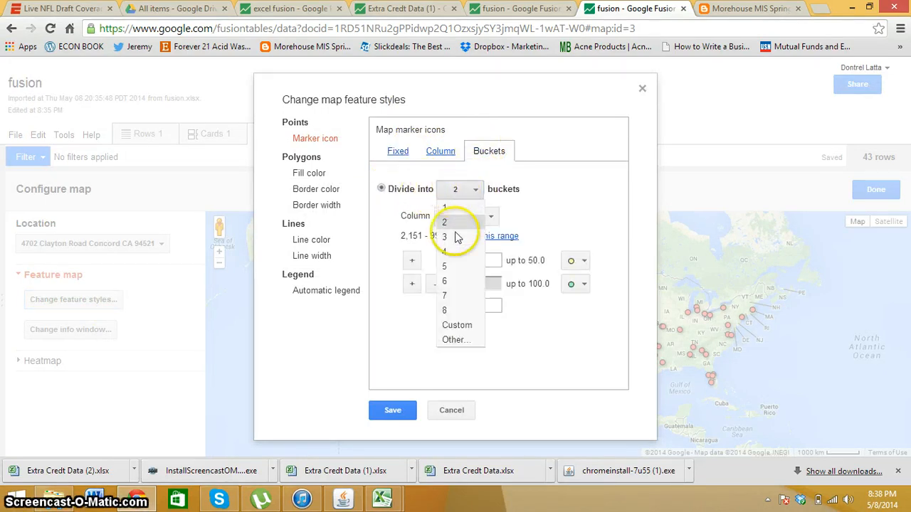
{"action": "left_click", "coordinate": [444, 281]}
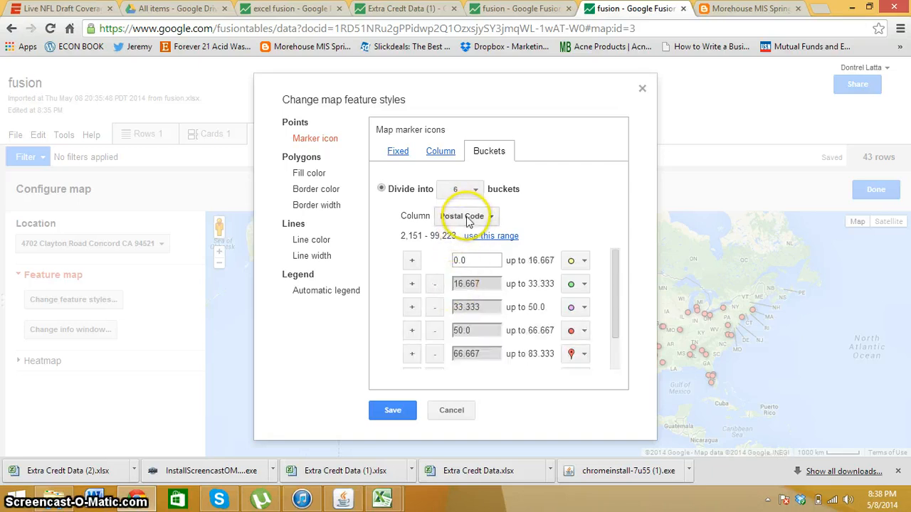
{"action": "left_click", "coordinate": [465, 216]}
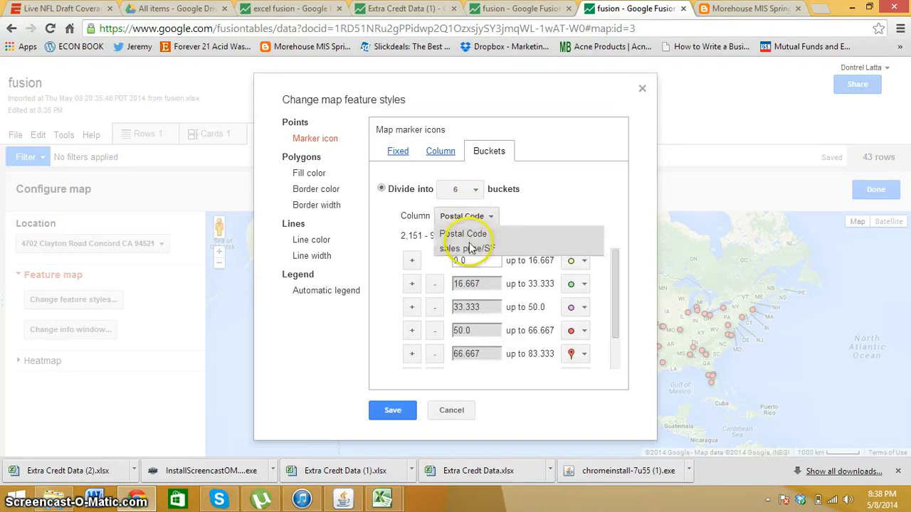
{"action": "left_click", "coordinate": [462, 247]}
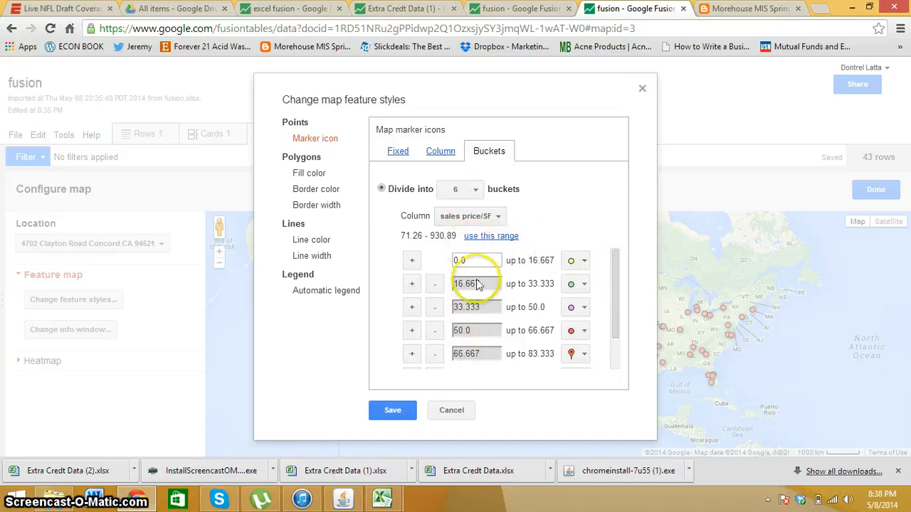
{"action": "left_click", "coordinate": [491, 235]}
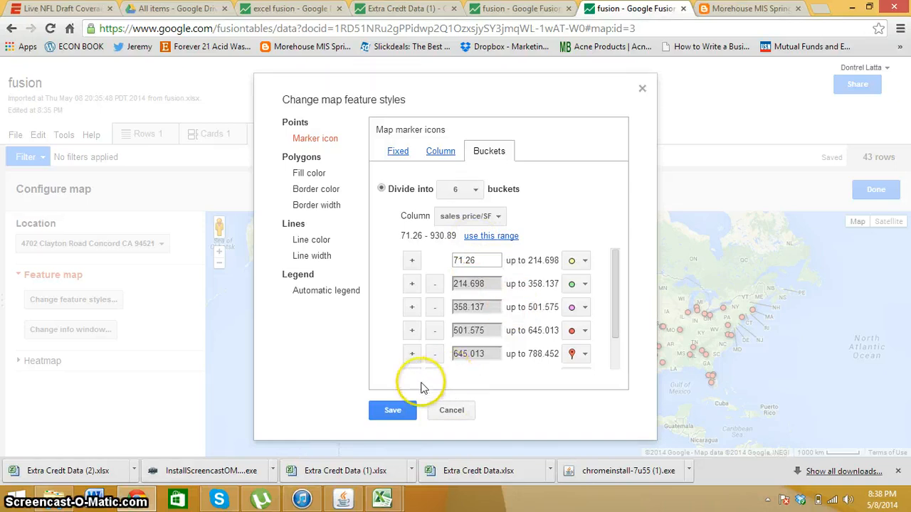
{"action": "left_click", "coordinate": [392, 411]}
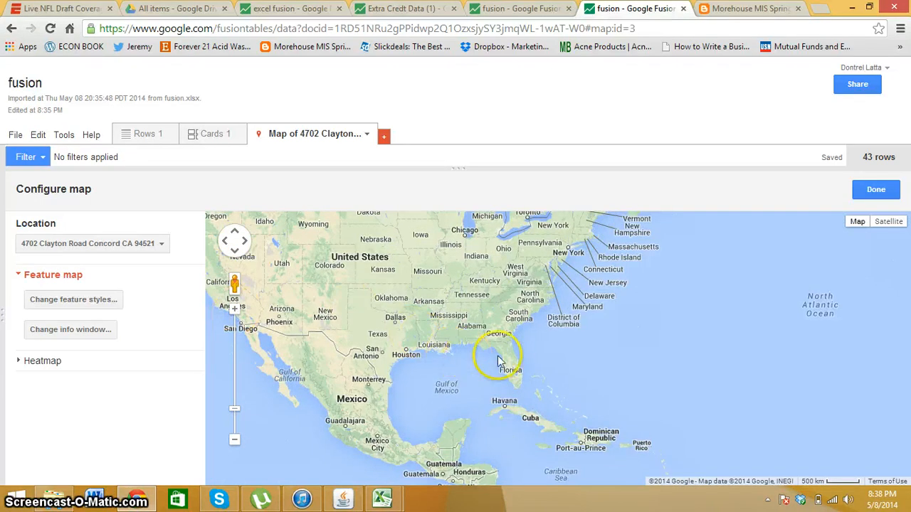
{"action": "left_click", "coordinate": [504, 361]}
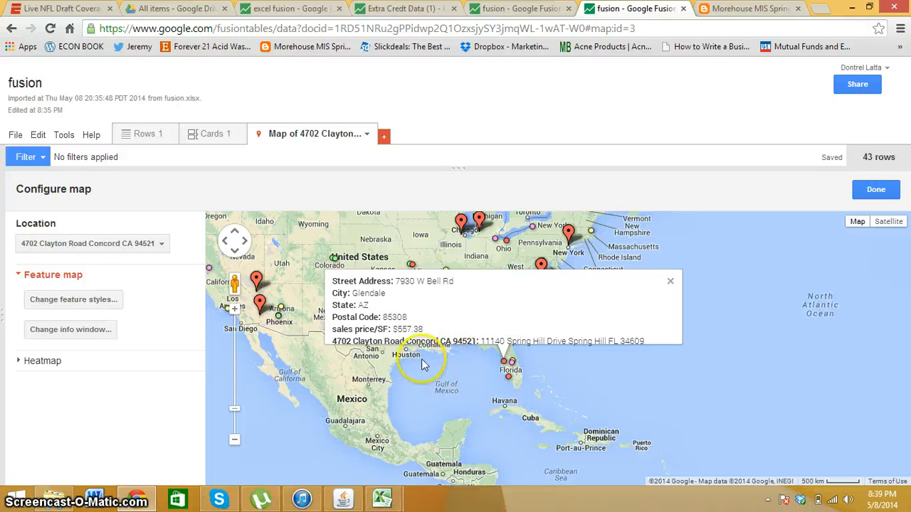
{"action": "mouse_move", "coordinate": [669, 284]}
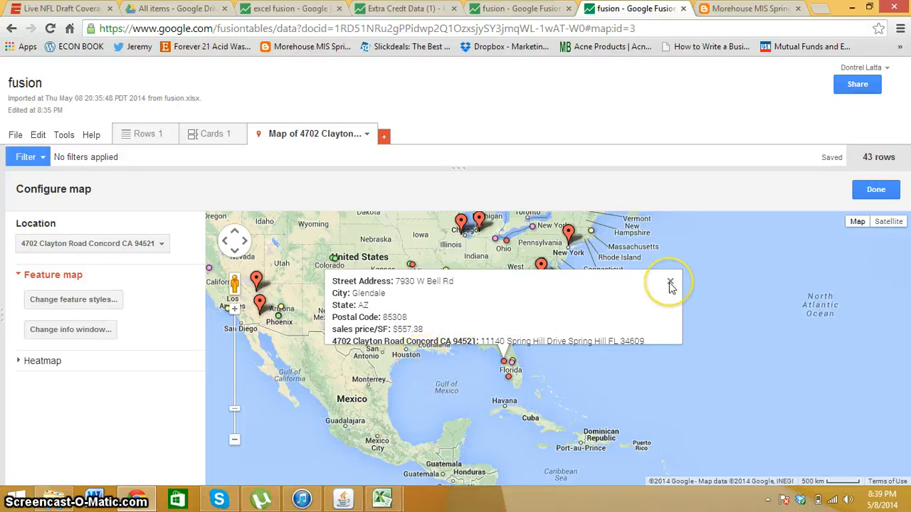
{"action": "left_click", "coordinate": [670, 282]}
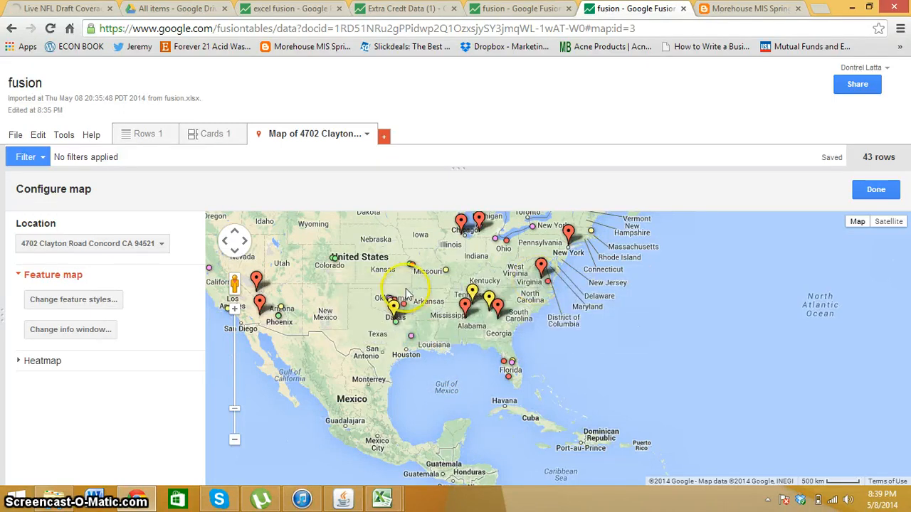